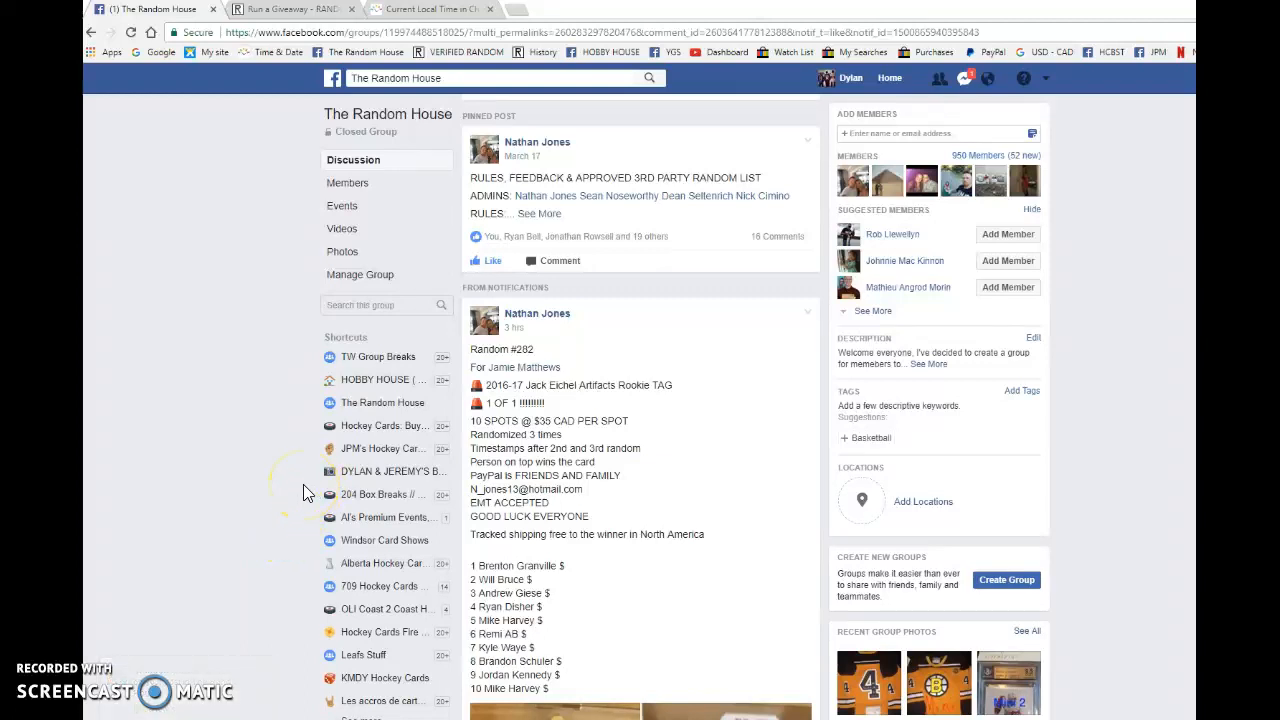
- Scroll down the hockey-card raffle post past the ten spot holders to the comments
scroll(down, 3)
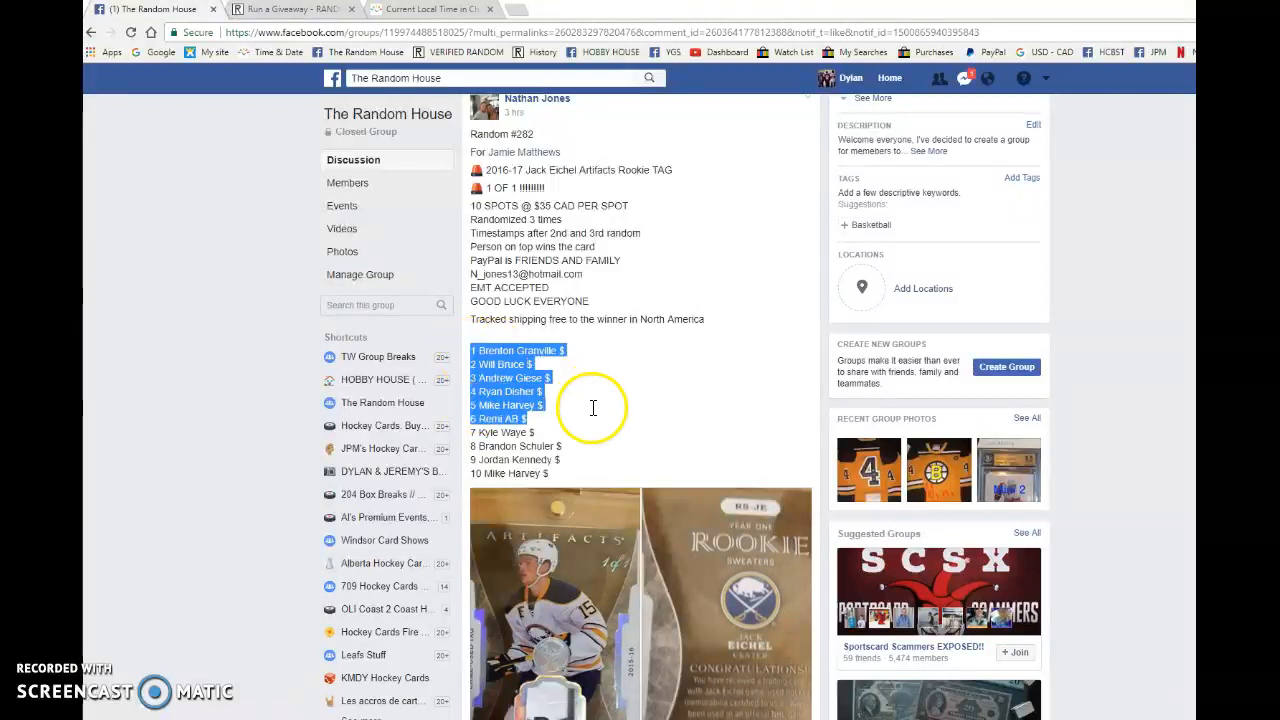
scroll(down, 3)
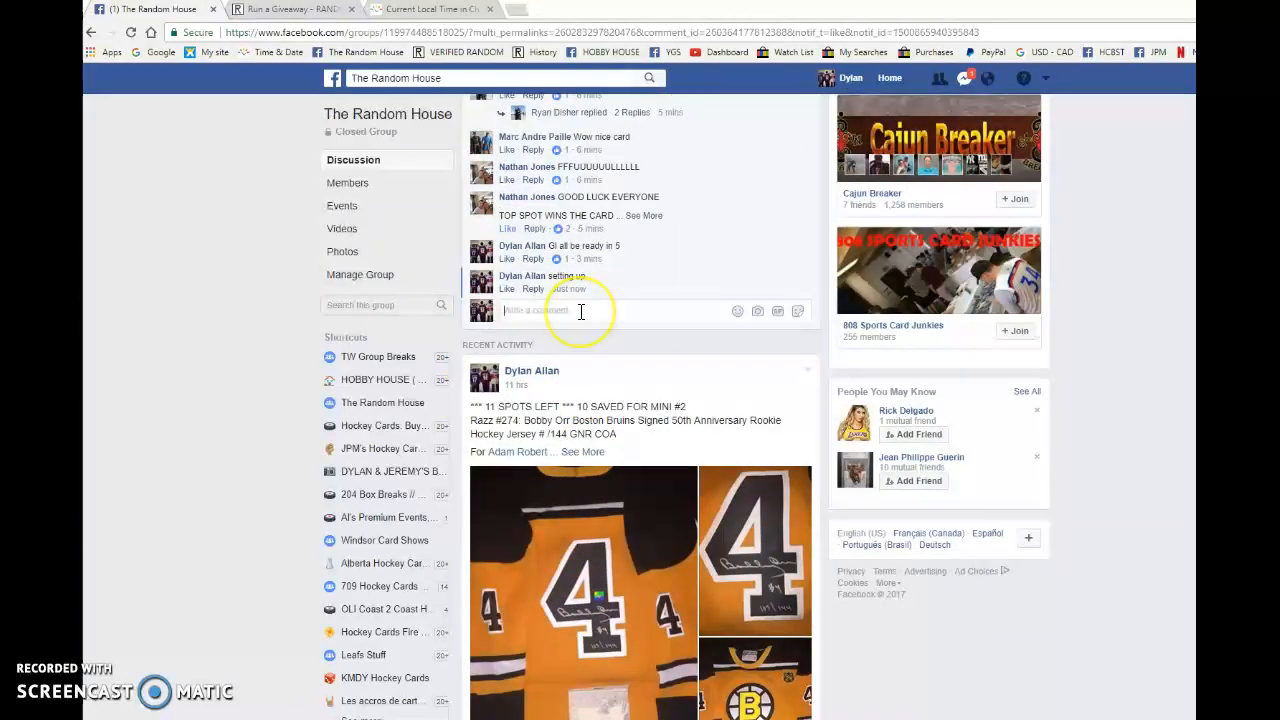
- Run the first two randomization rounds on the ten pasted entries
click(290, 9)
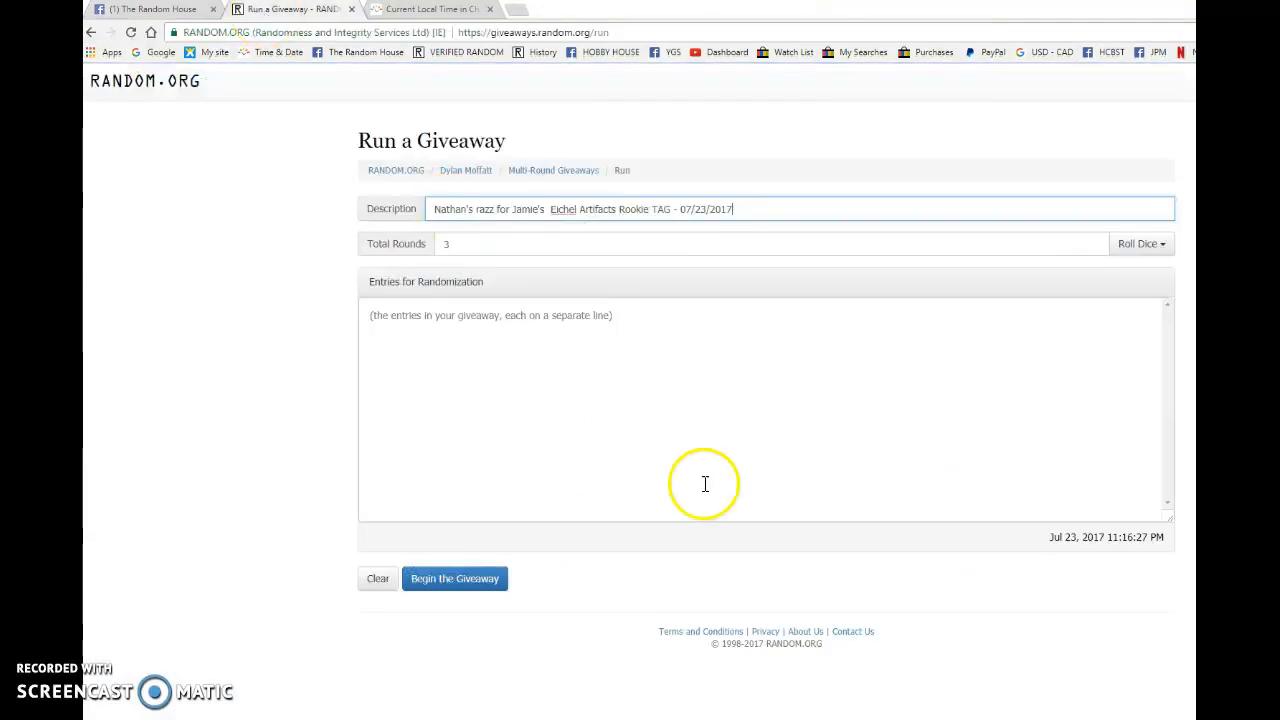
click(454, 578)
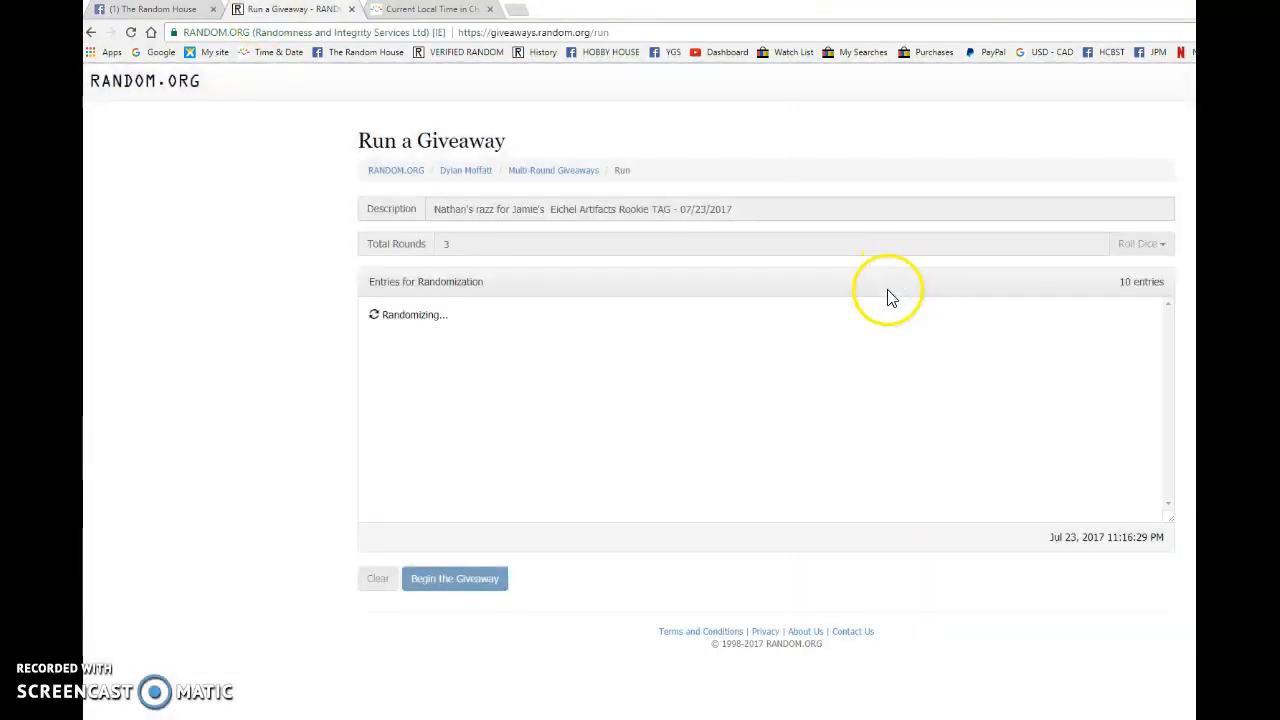
click(454, 578)
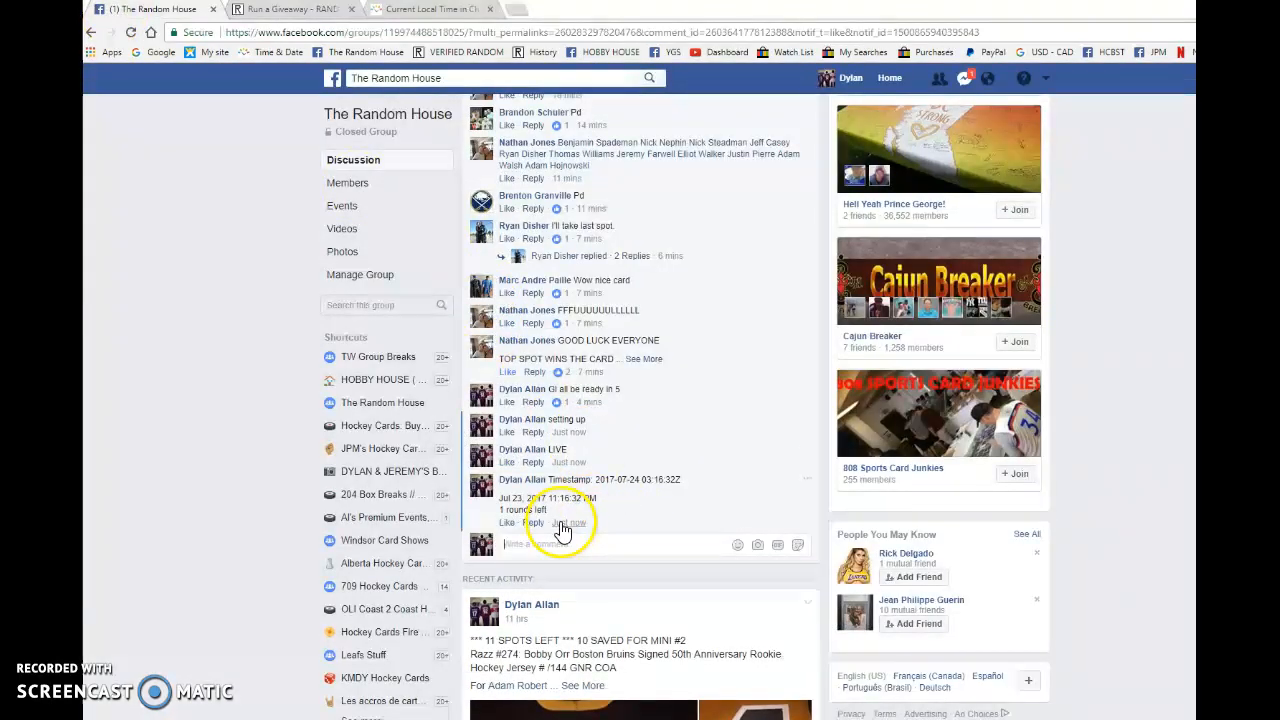
- Run the final round and view the results with 6 Remi AB as winner
click(290, 9)
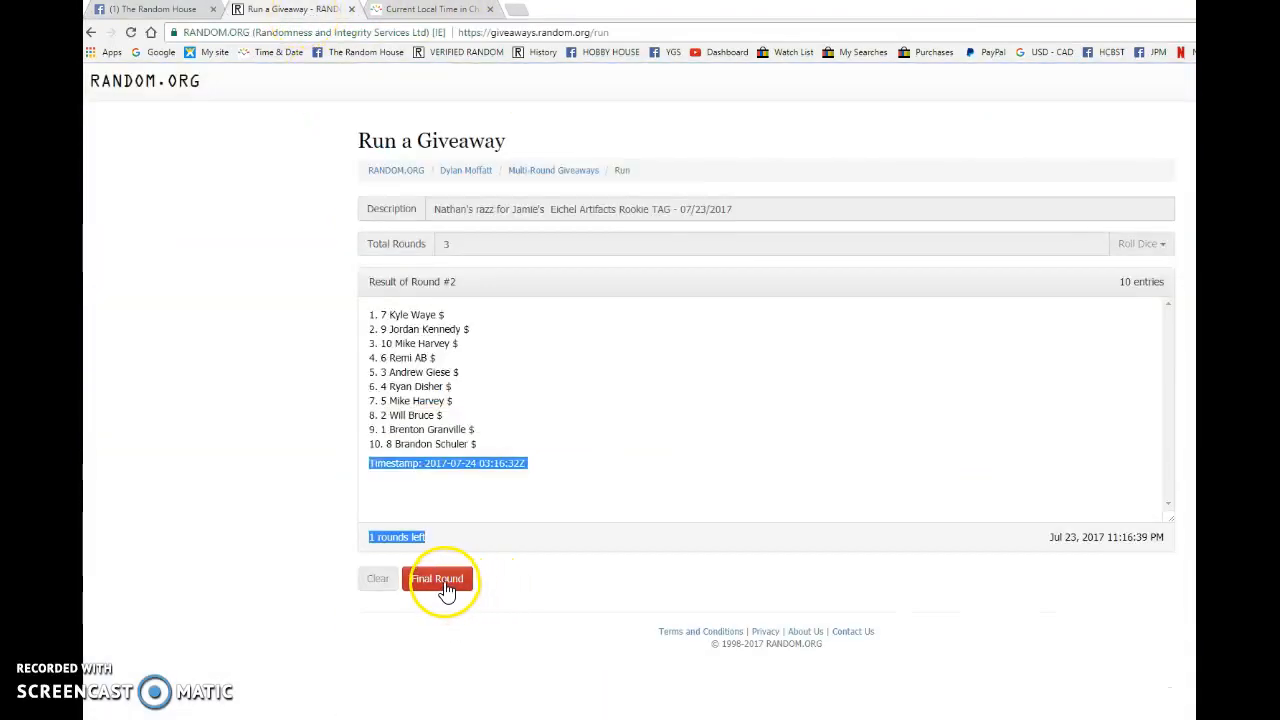
click(437, 578)
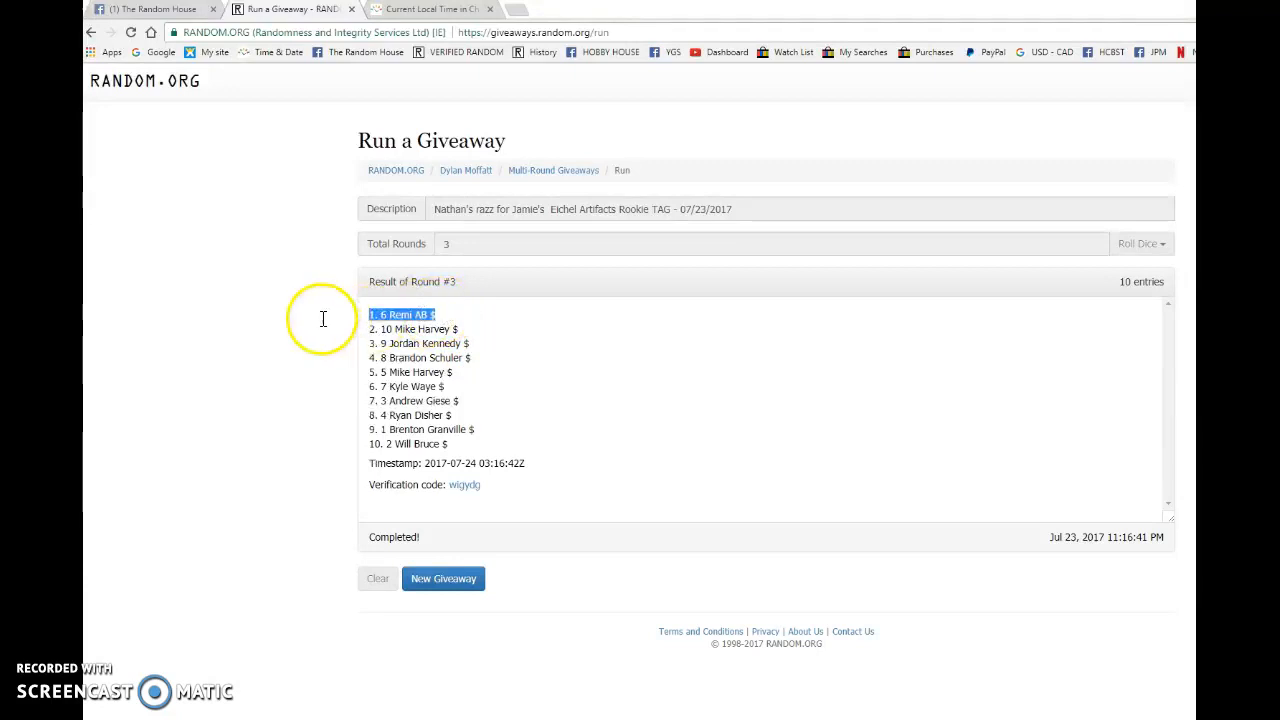
click(150, 9)
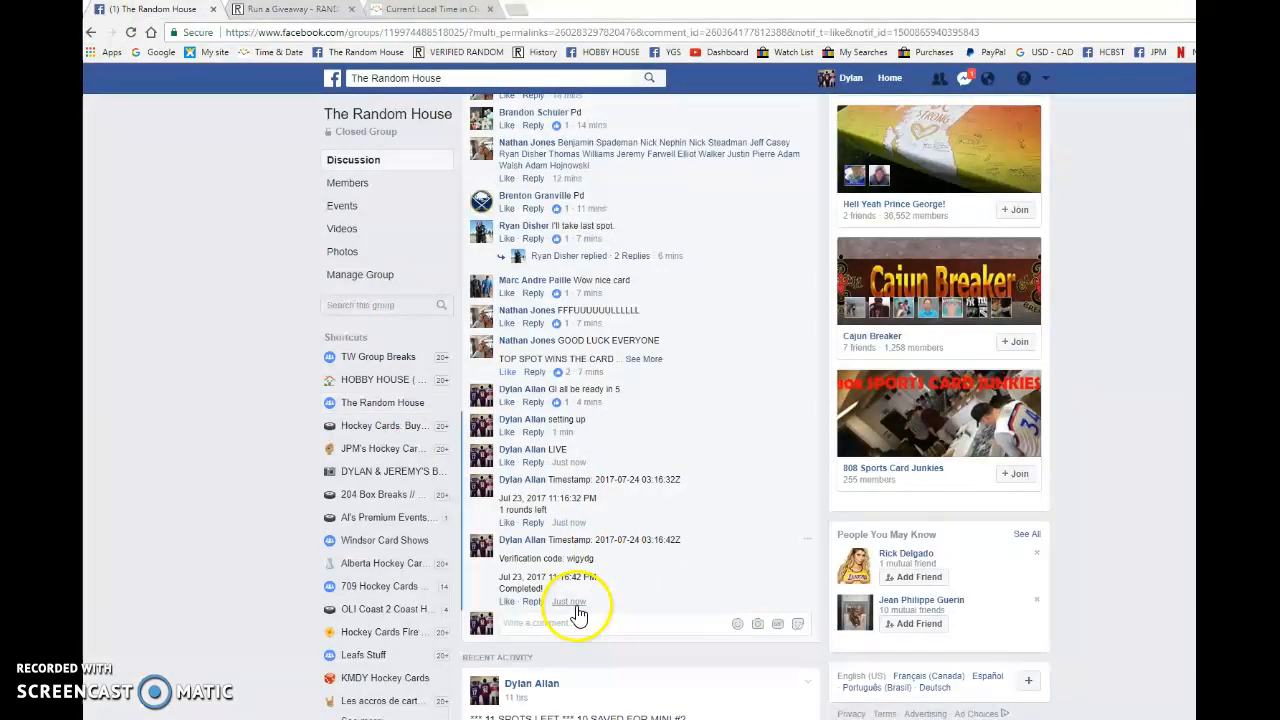
click(290, 9)
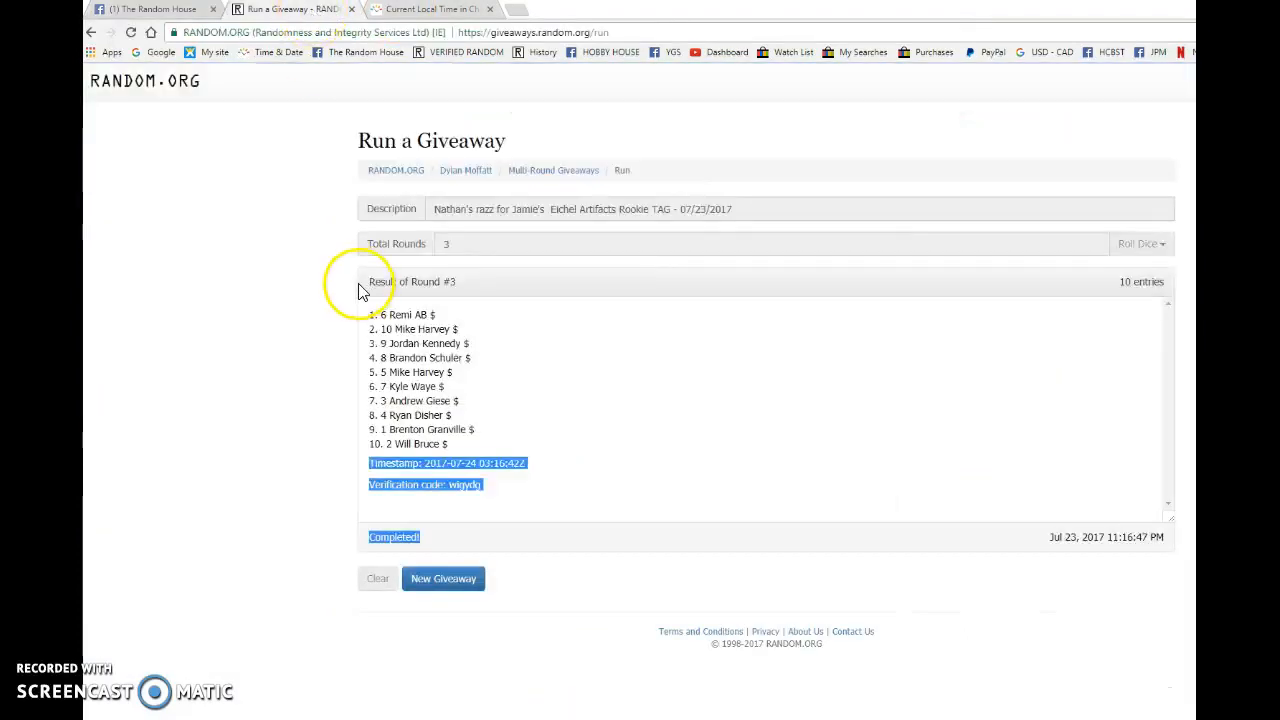